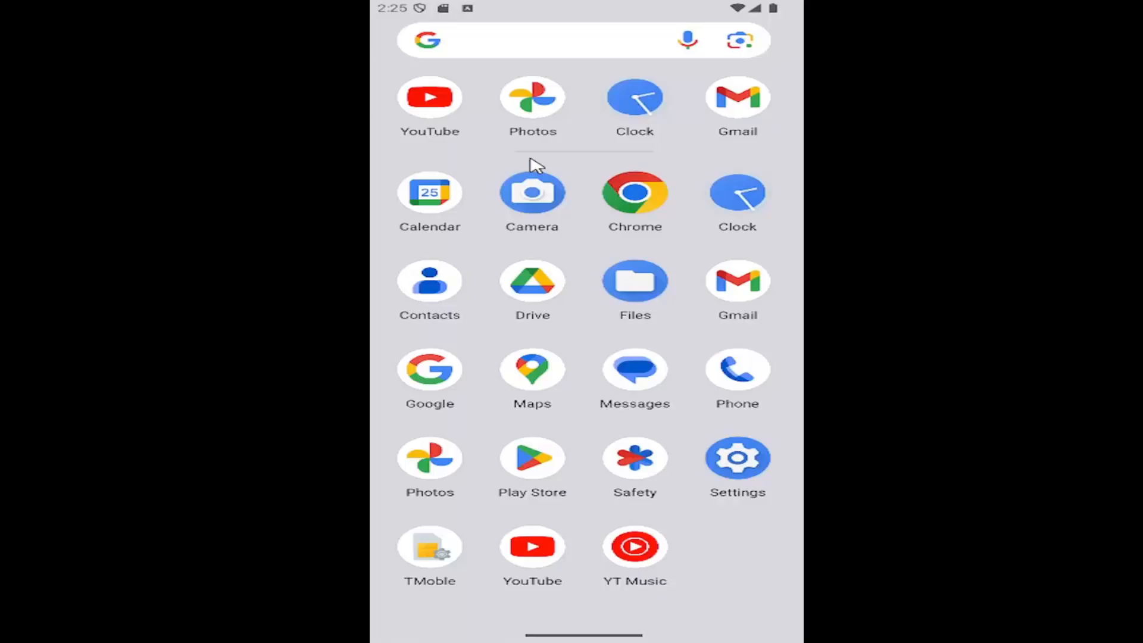
- Launch device Settings, scroll down the list and enter the System page
click(737, 460)
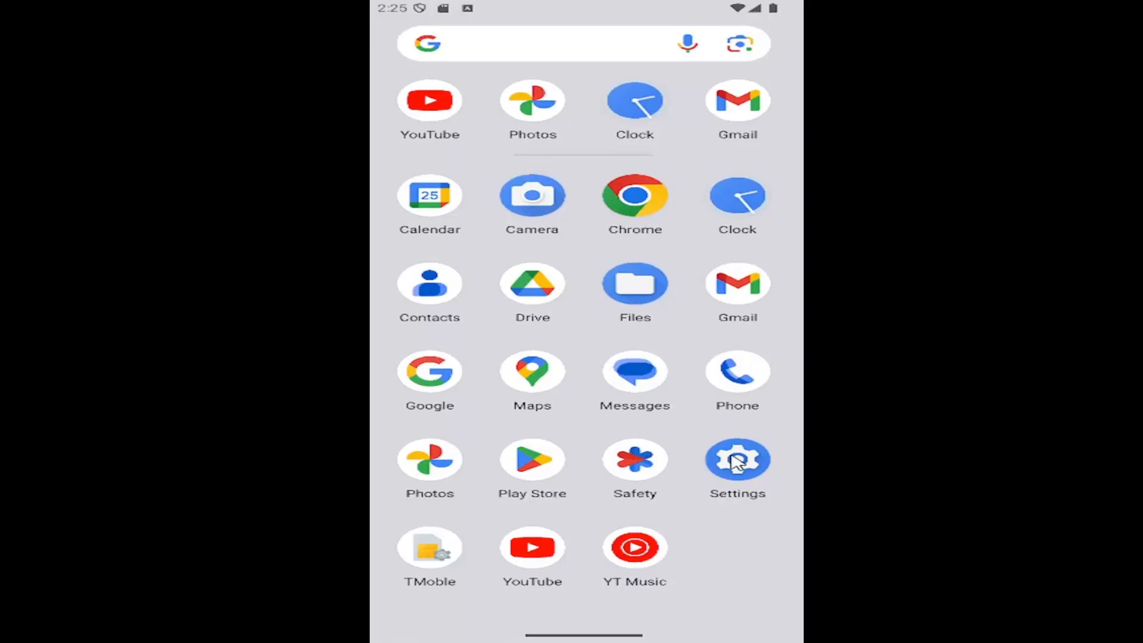
click(737, 460)
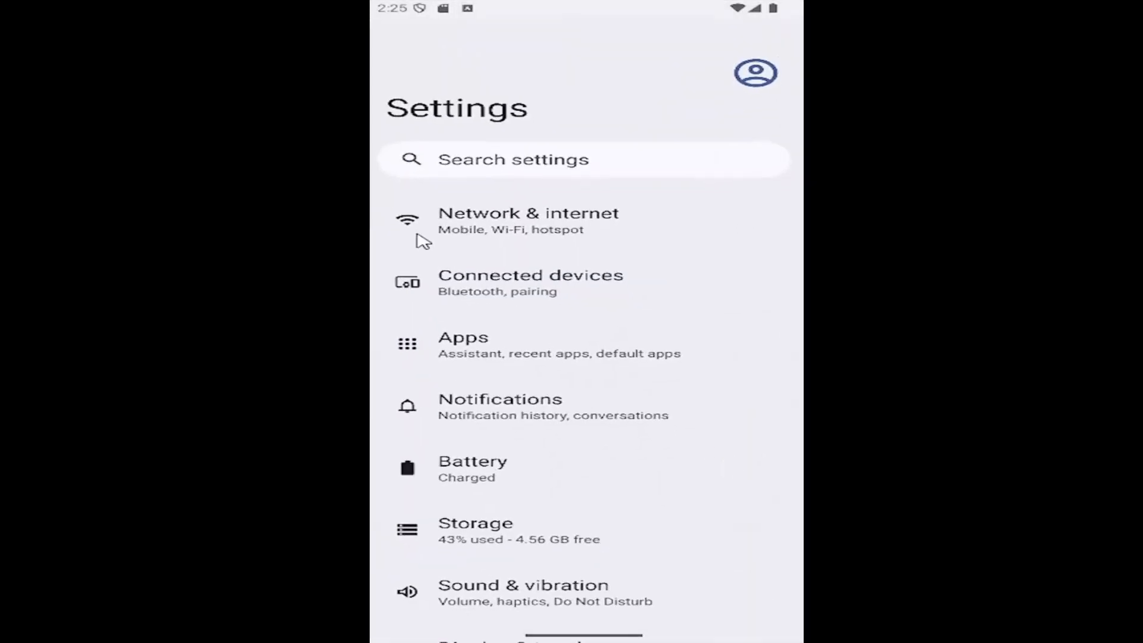
scroll(down, 3)
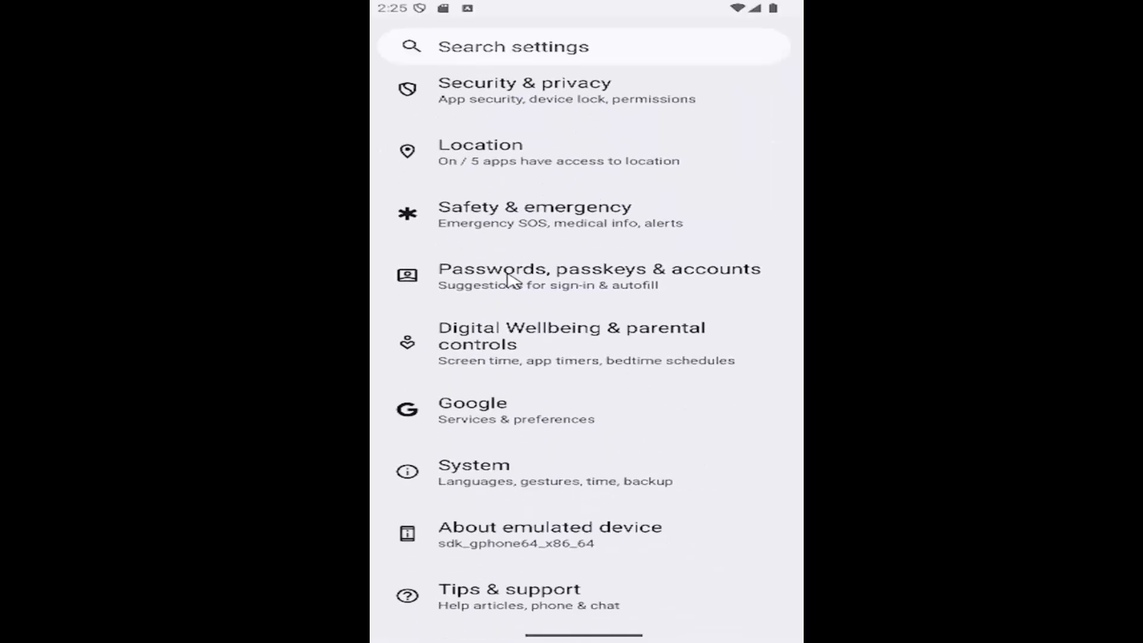
click(474, 472)
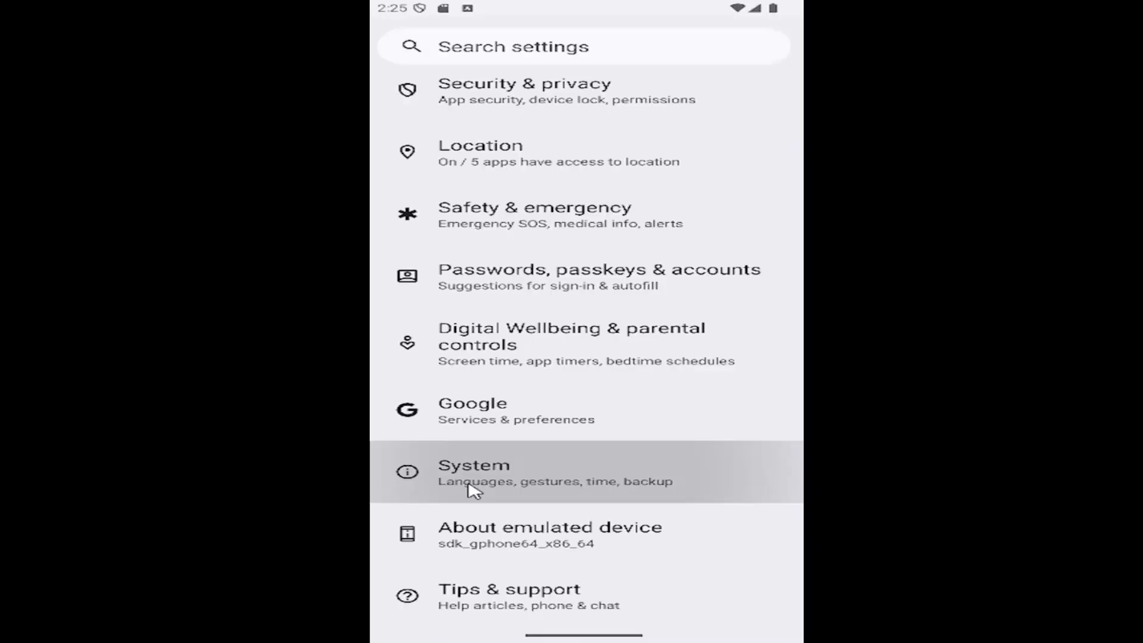
click(473, 472)
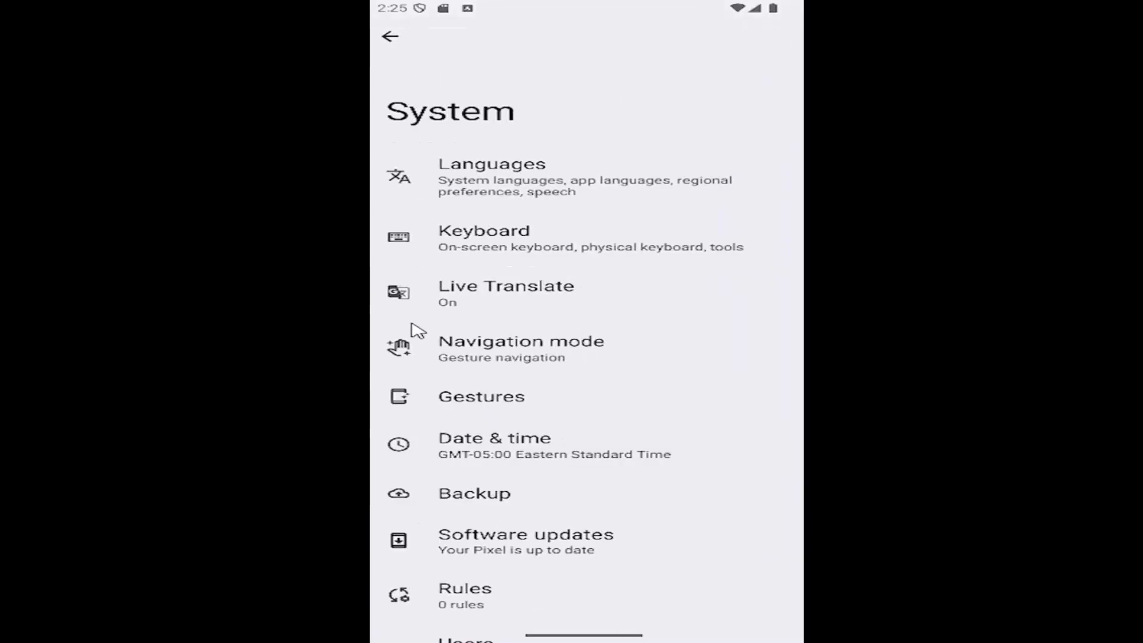
mouse_move(481, 247)
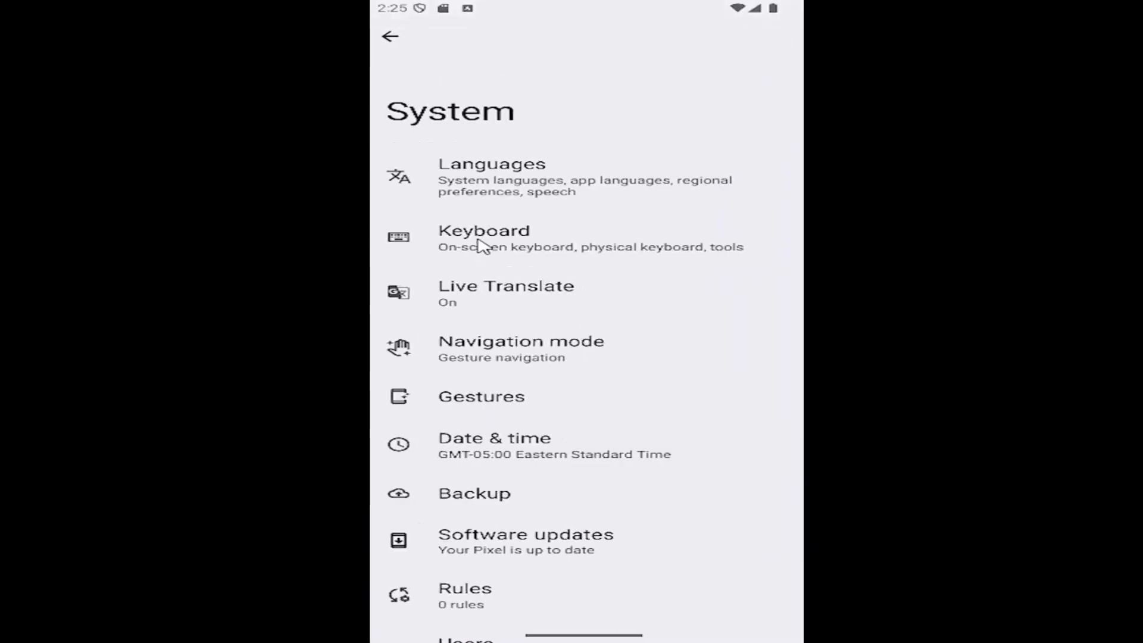
- From System, go into Keyboard and then Physical keyboard
click(483, 239)
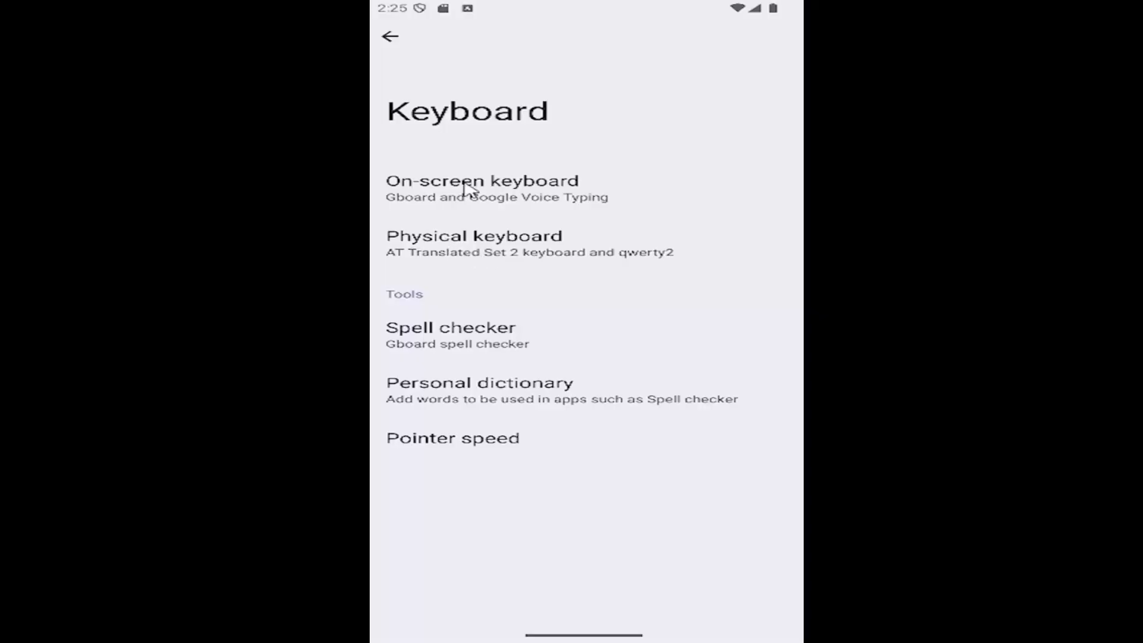
mouse_move(499, 256)
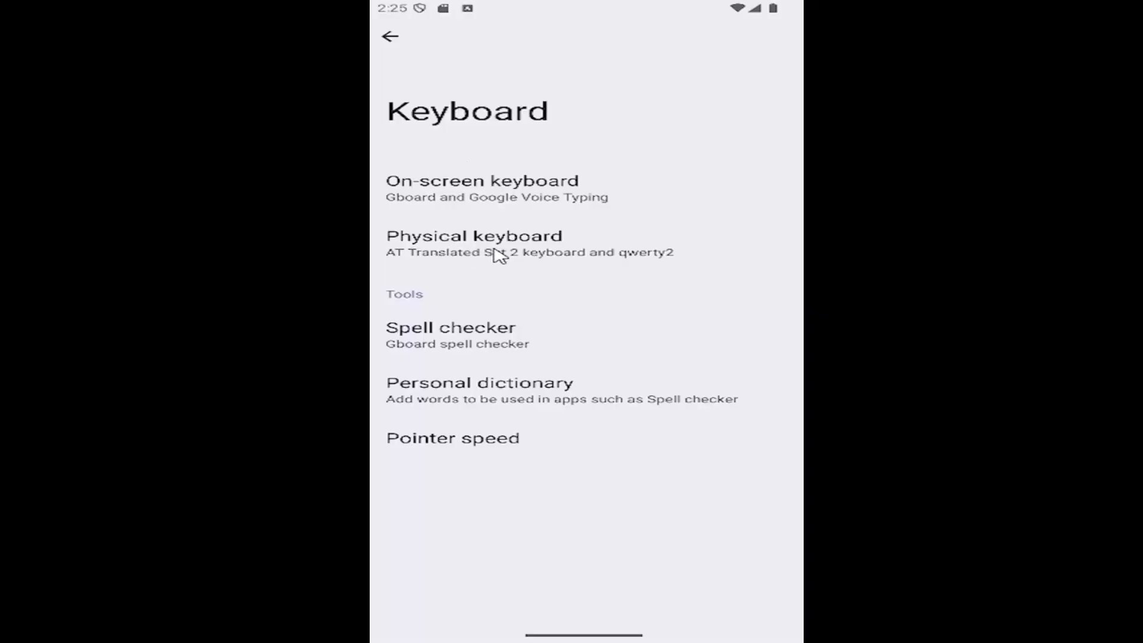
click(475, 235)
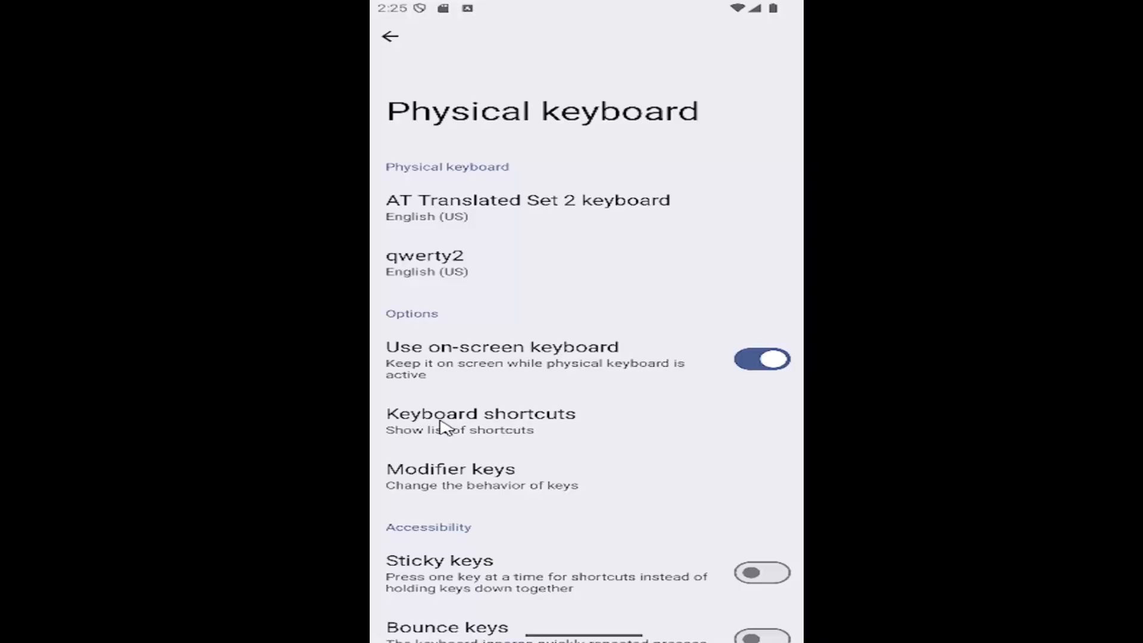
mouse_move(516, 441)
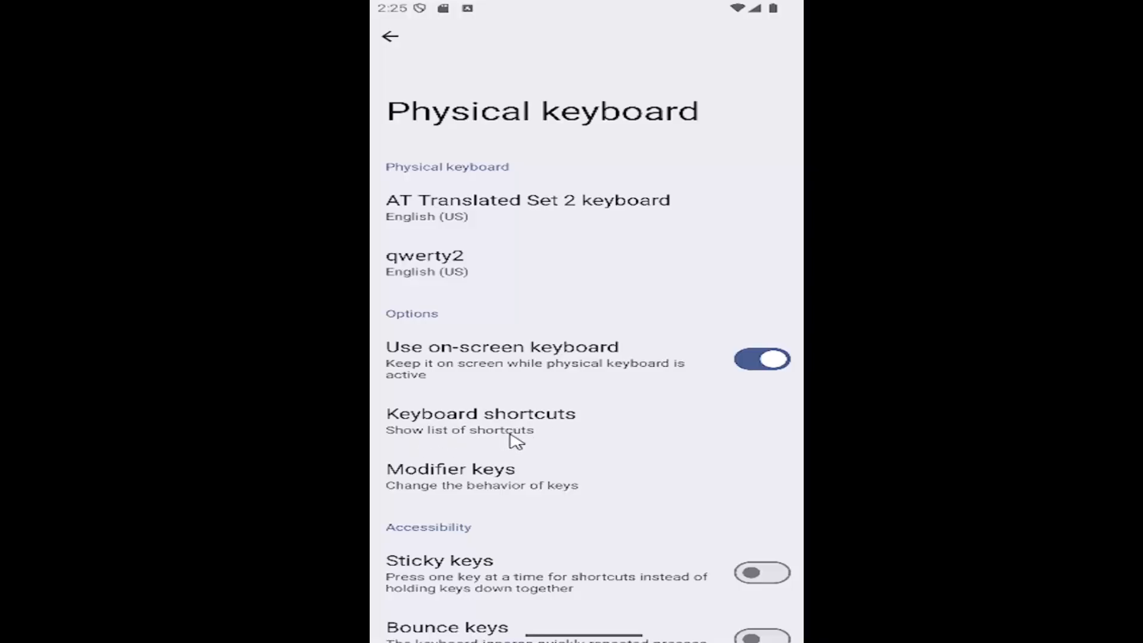
click(482, 414)
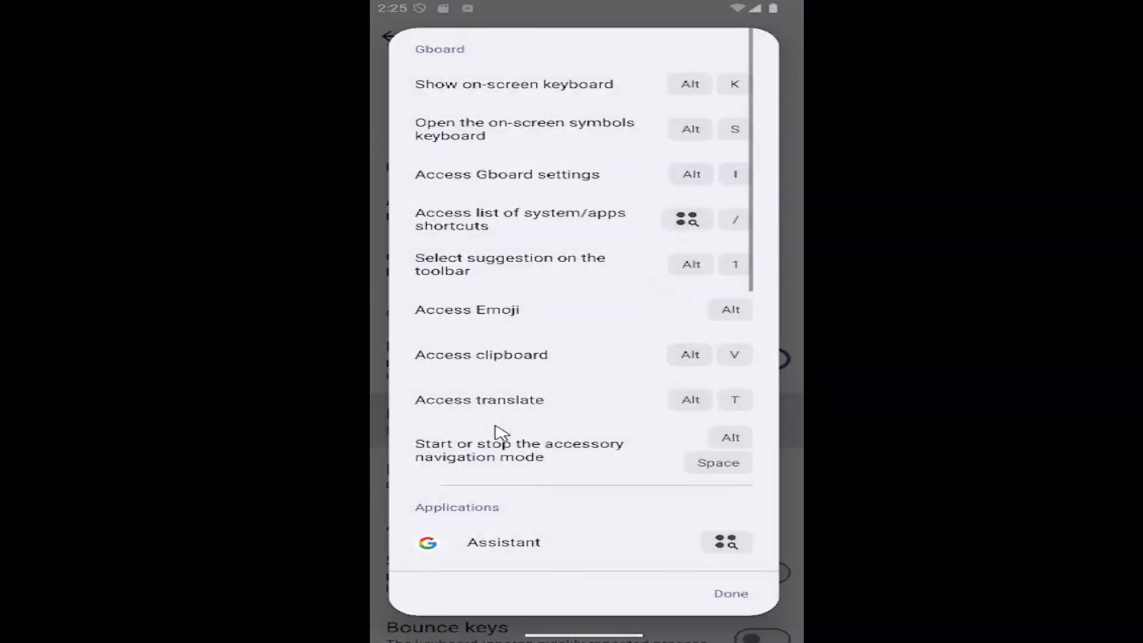
mouse_move(693, 394)
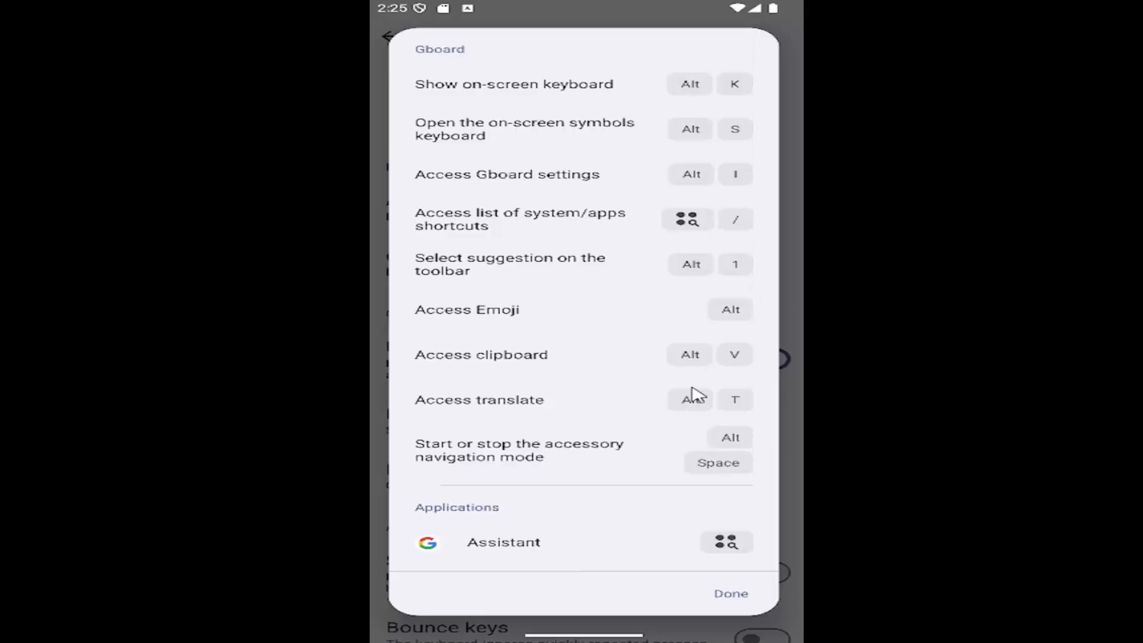
mouse_move(726, 116)
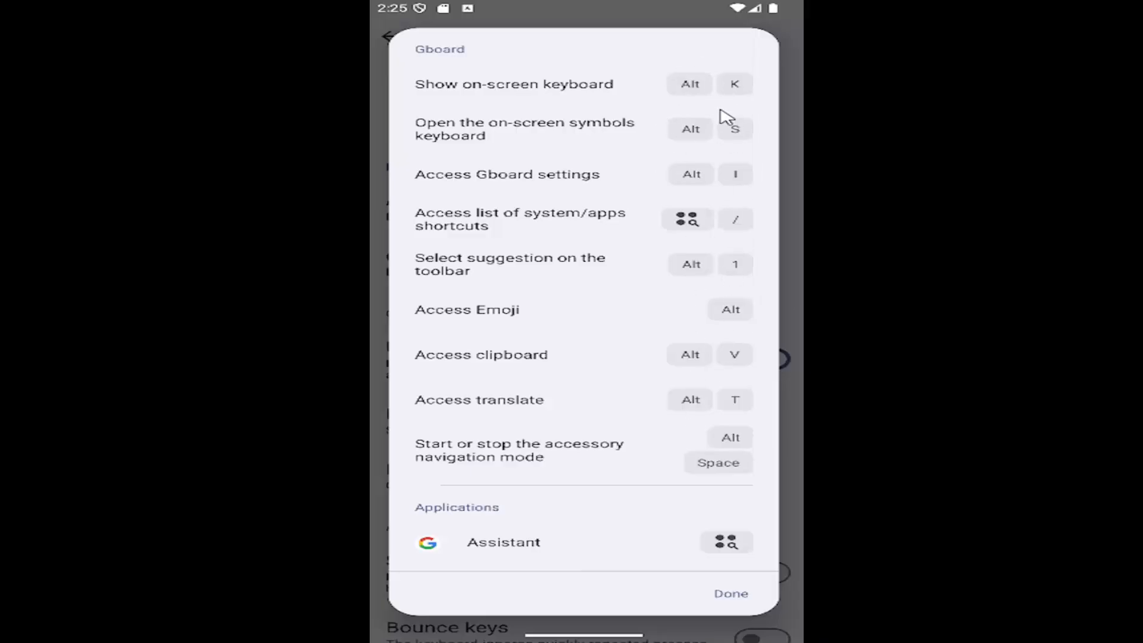
mouse_move(729, 385)
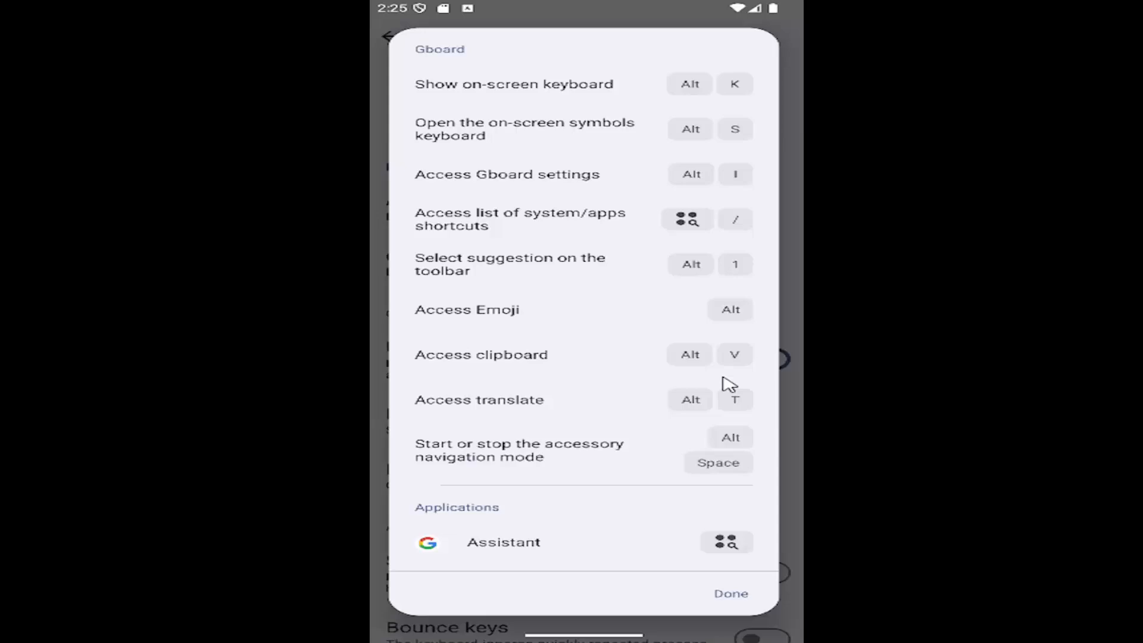
mouse_move(699, 301)
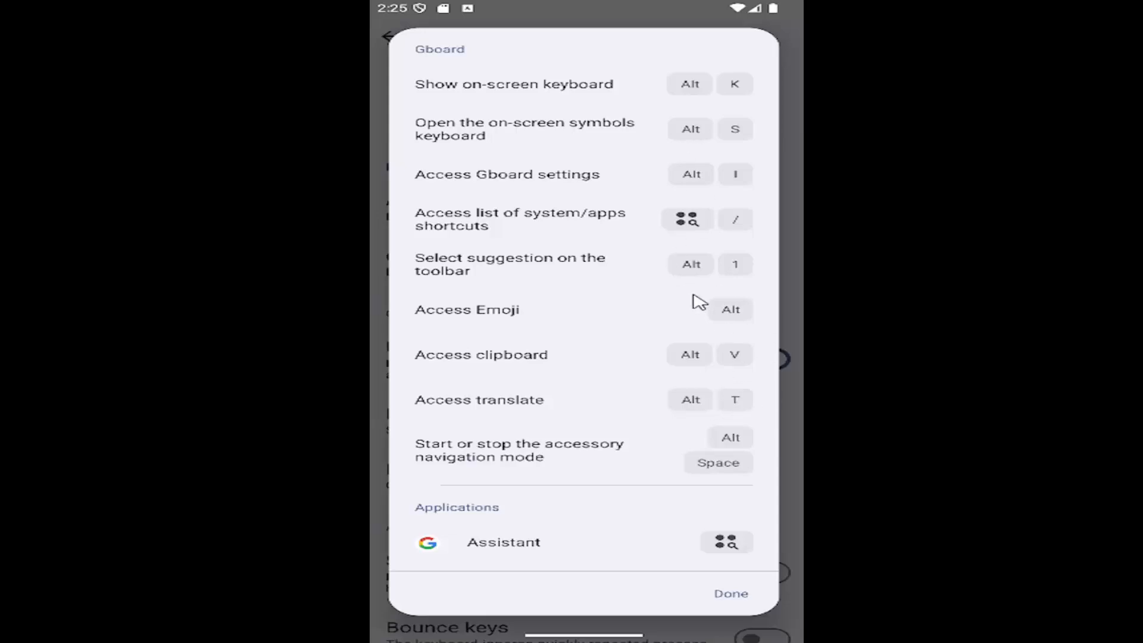
mouse_move(732, 216)
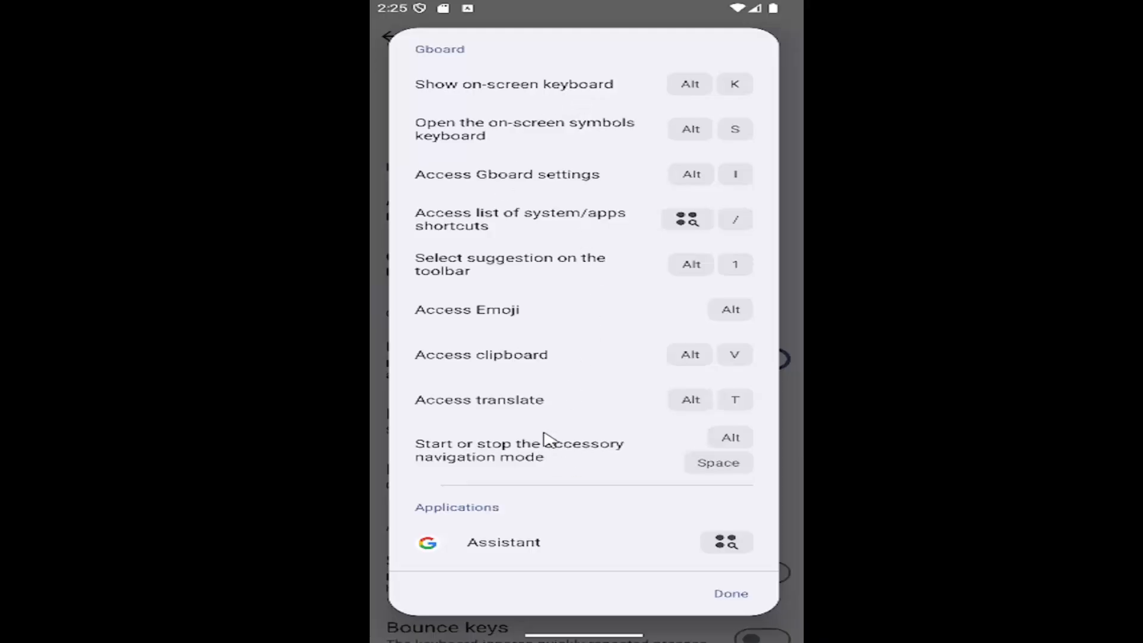
mouse_move(734, 598)
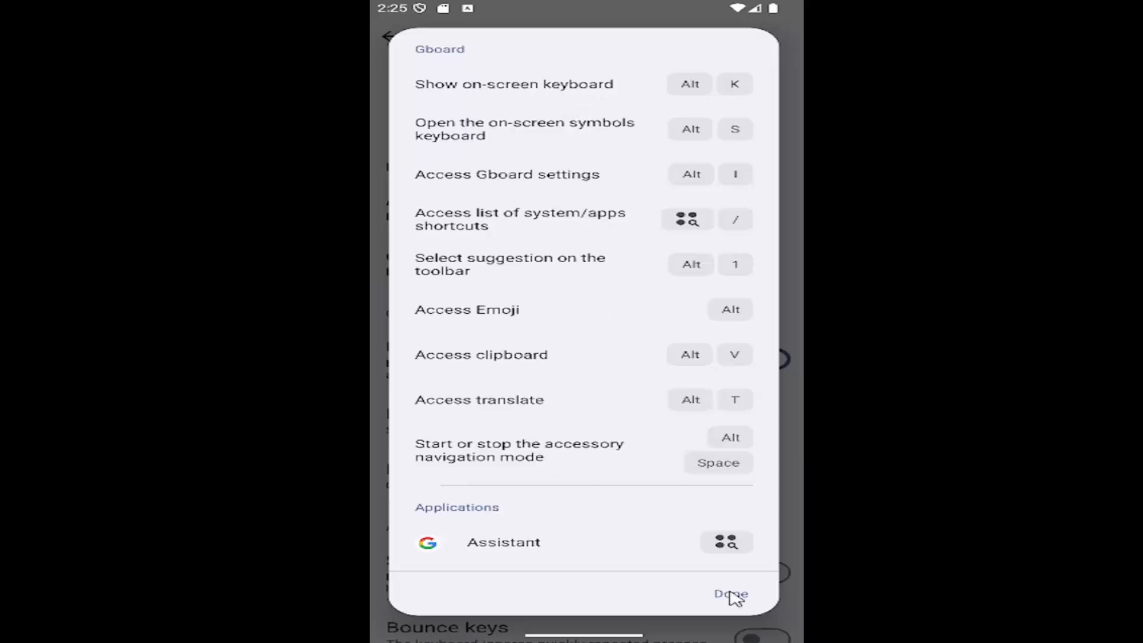
click(730, 593)
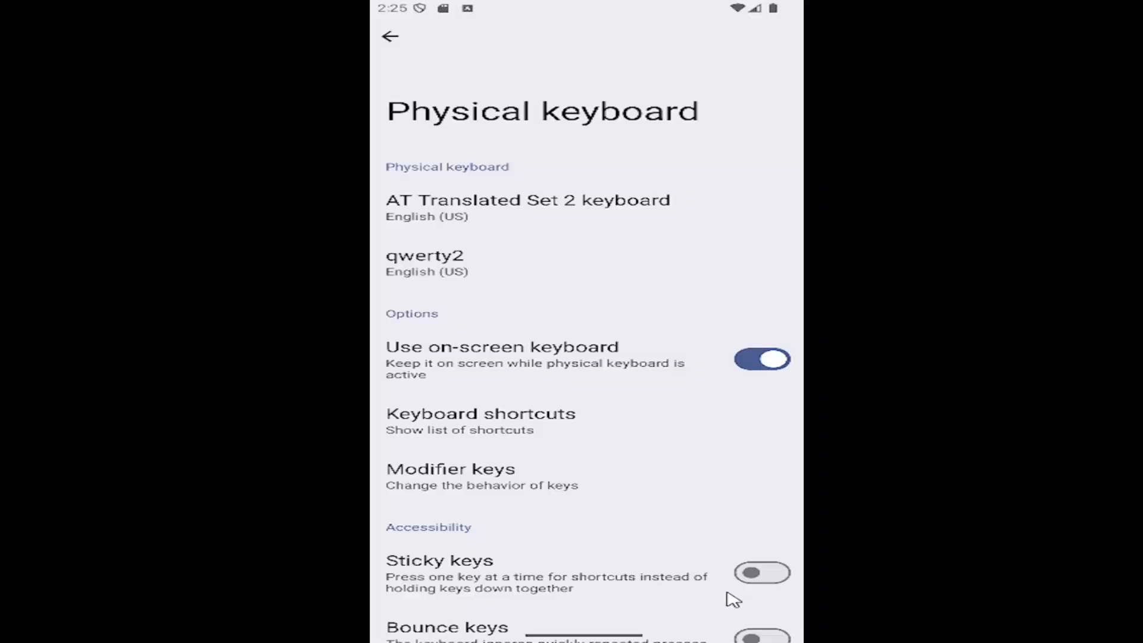
mouse_move(506, 395)
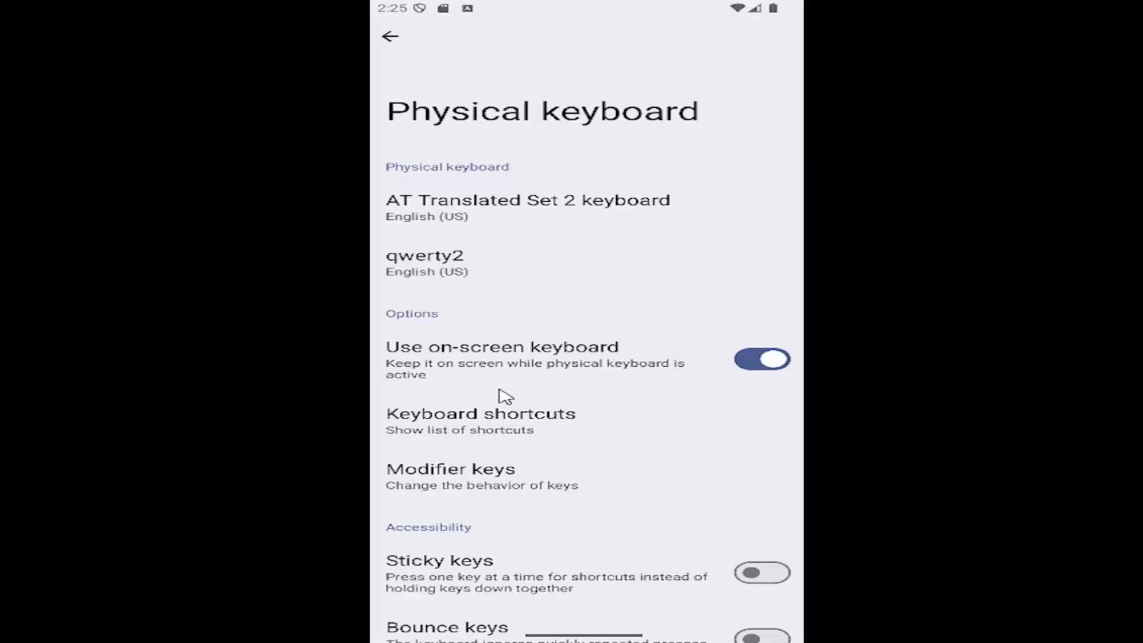
- Scroll the Physical keyboard page, then navigate back to the Keyboard page
scroll(down, 3)
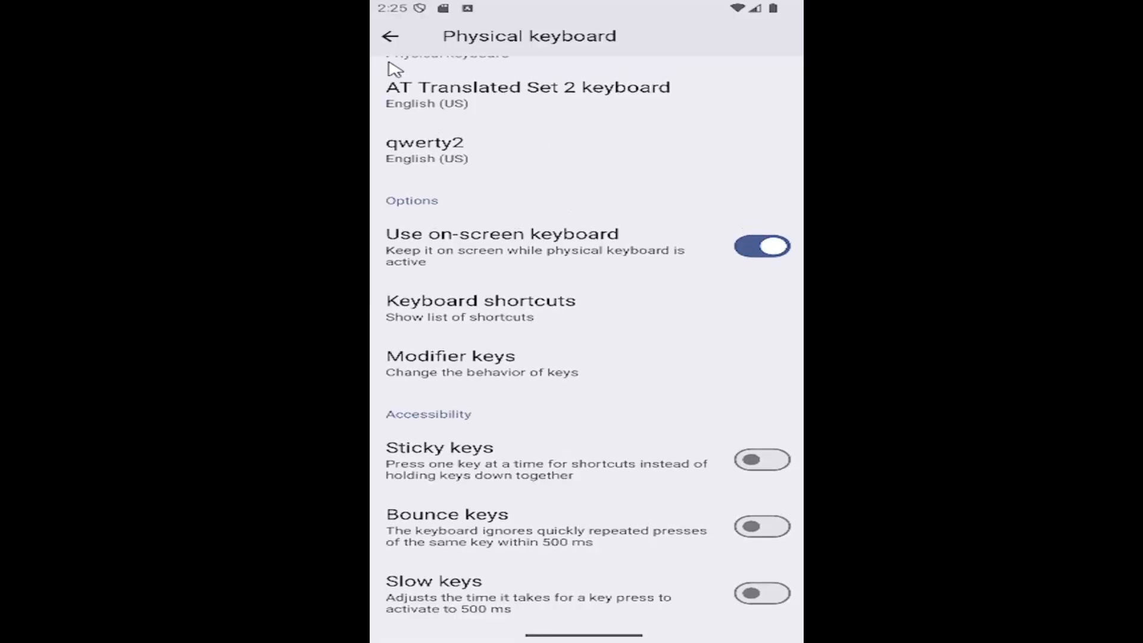
click(391, 36)
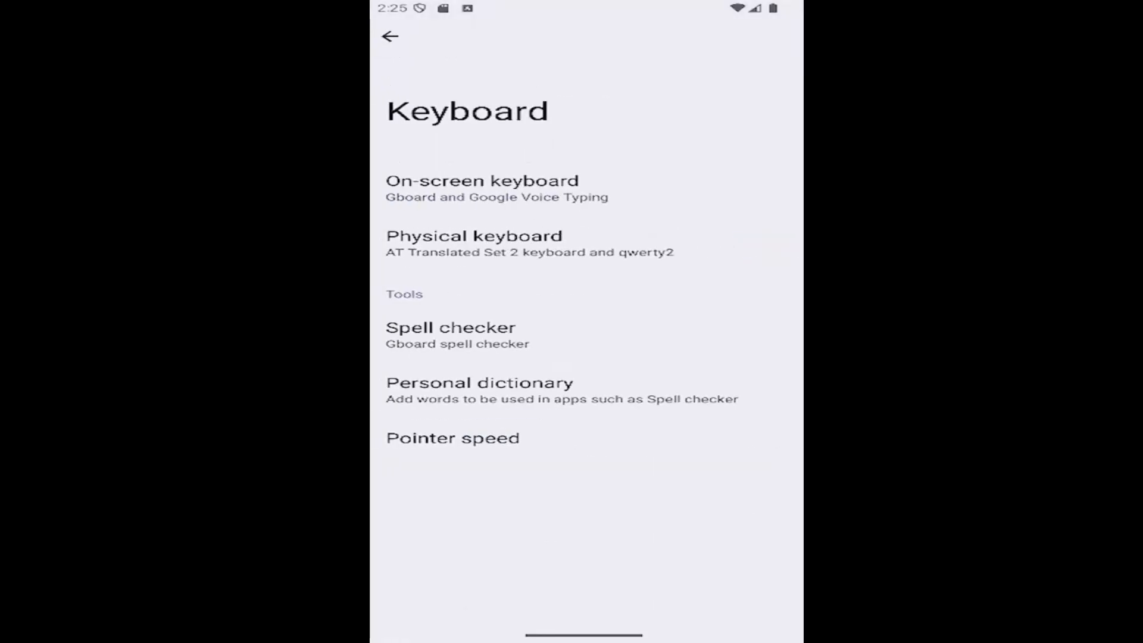